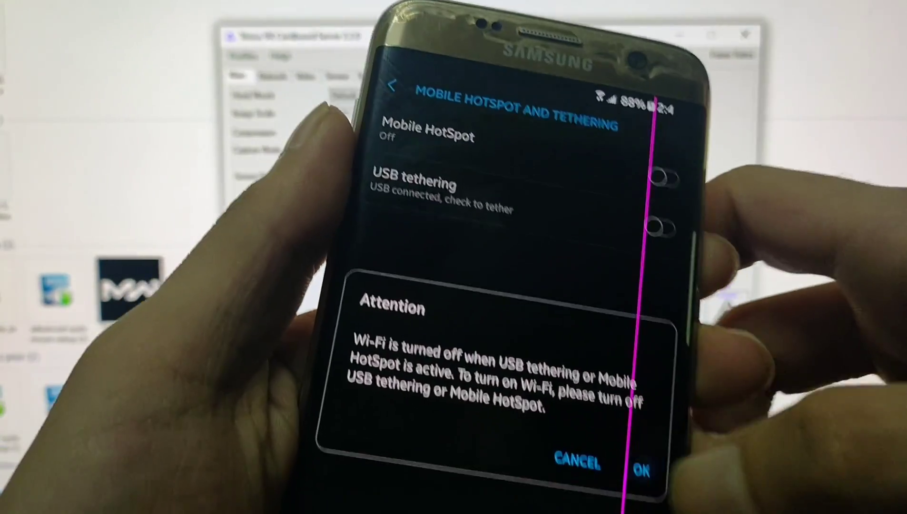
- Accept the Wi-Fi-off warning, dismiss the help prompt, and switch on USB tethering
click(638, 466)
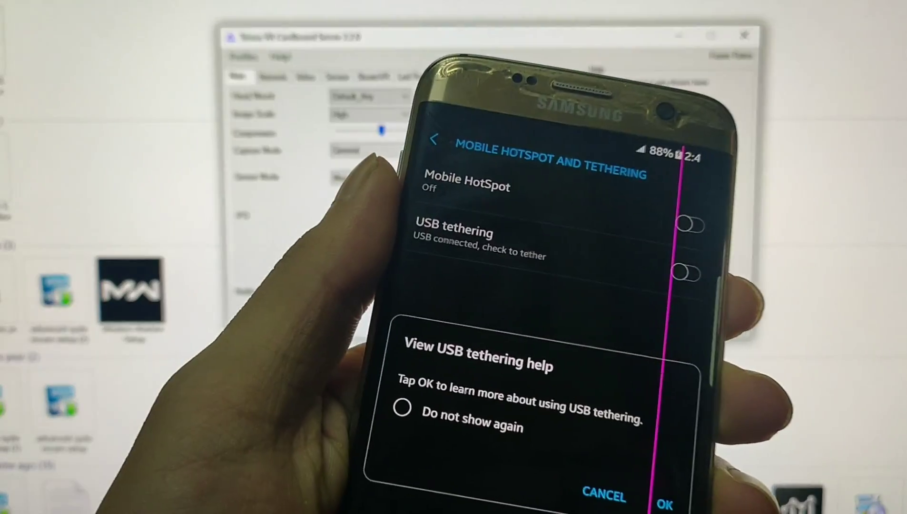
click(402, 423)
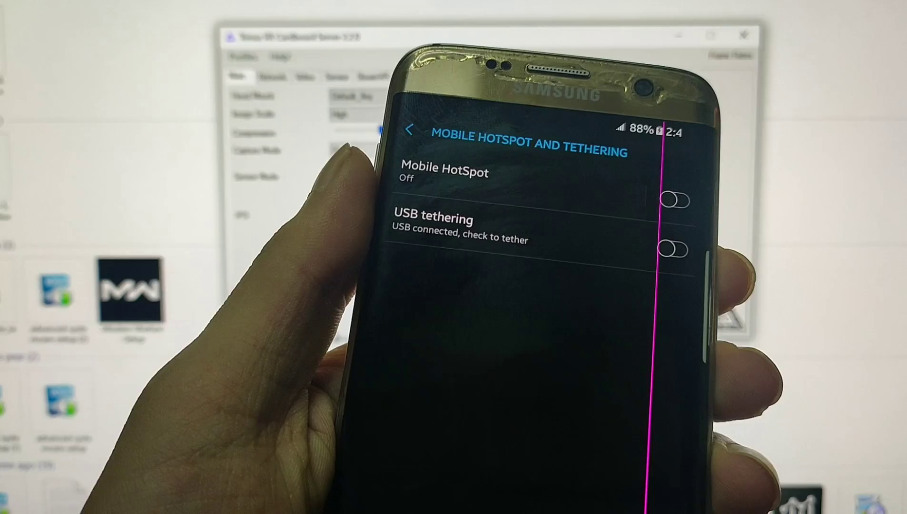
click(673, 250)
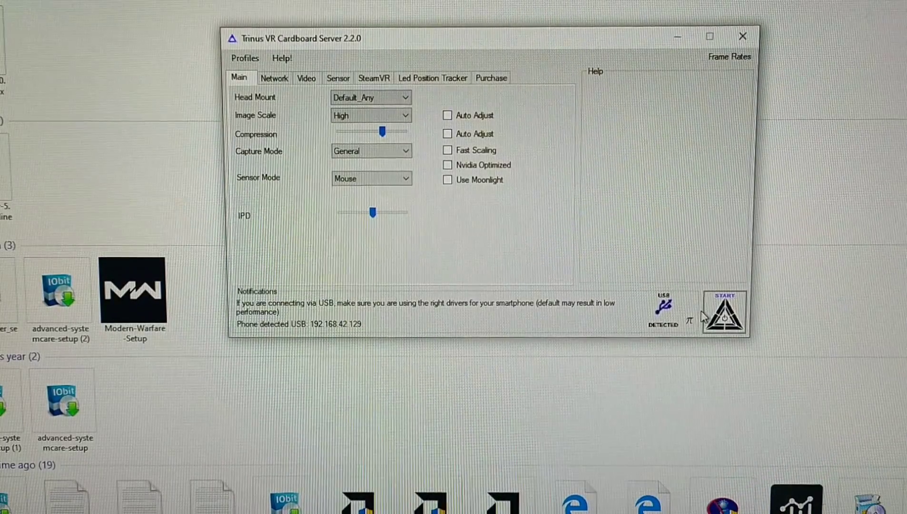
mouse_move(318, 165)
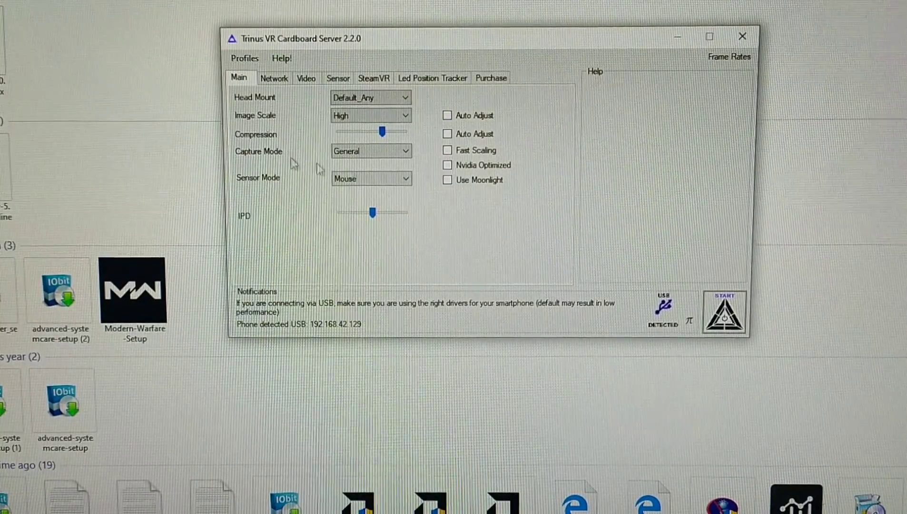
- Set the Image Scale to Very High on the Main tab
click(370, 115)
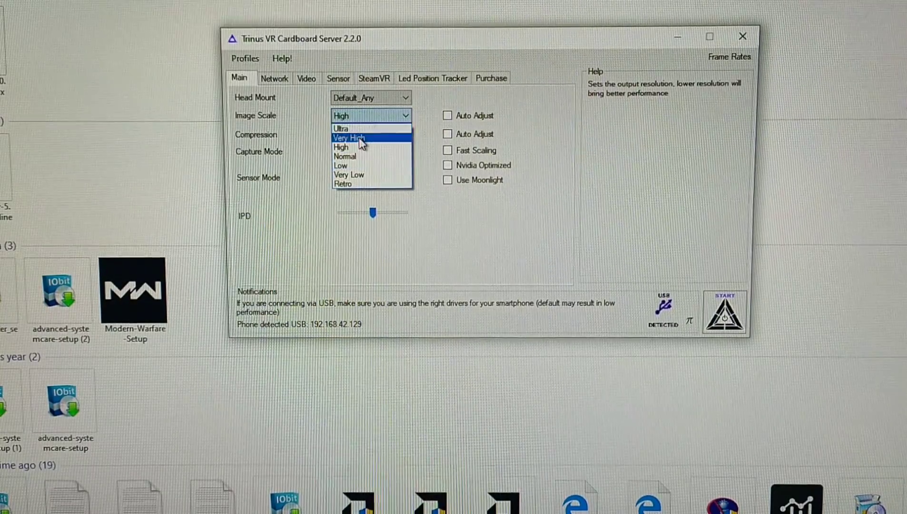
click(349, 138)
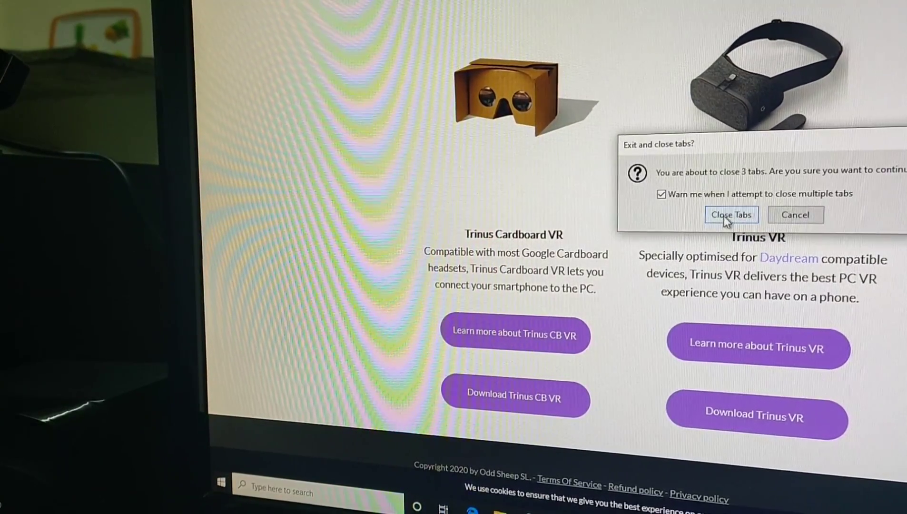
- Confirm Close Tabs to exit the browser with all three tabs
click(731, 215)
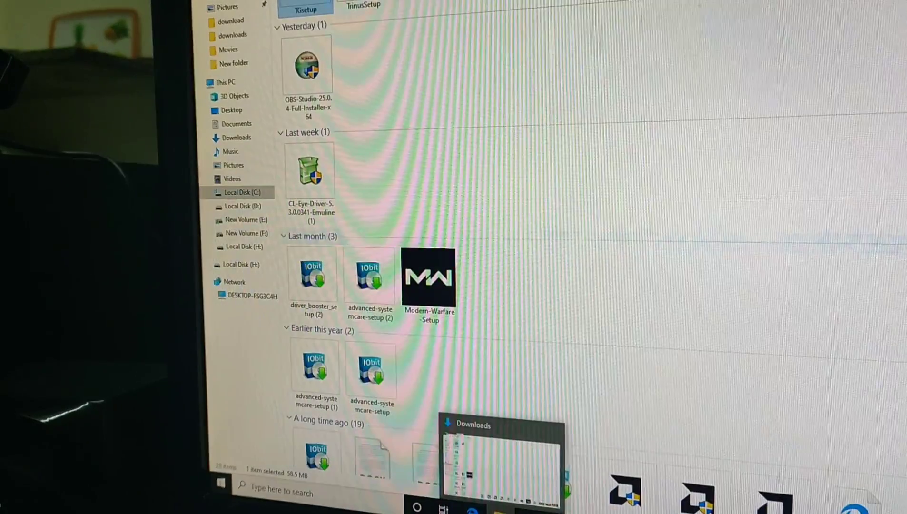